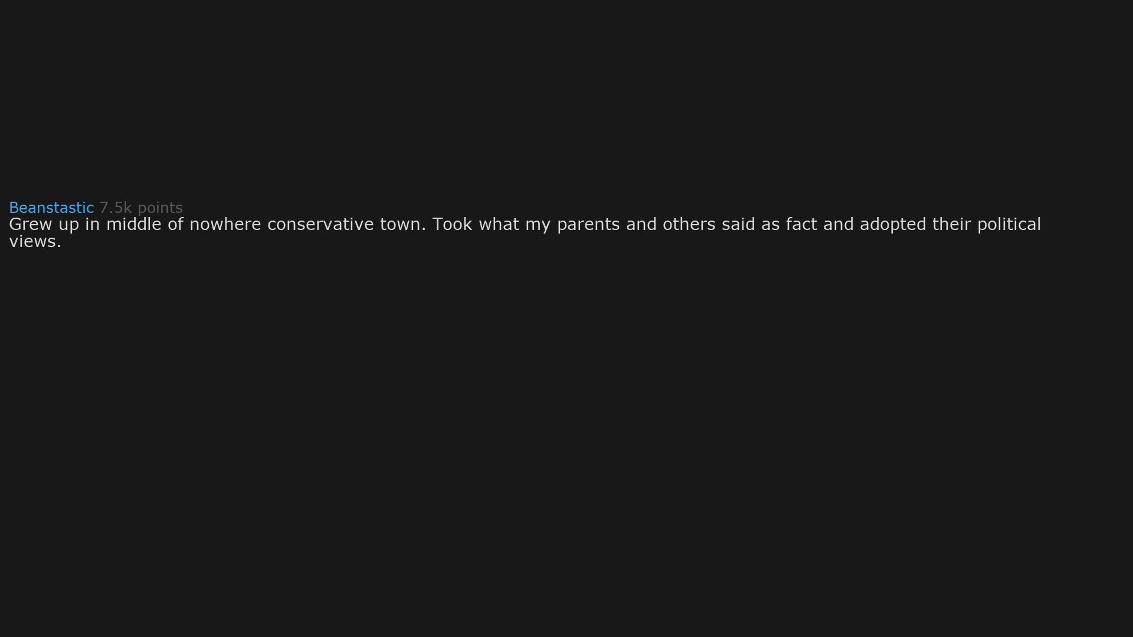
type("I never did my own research on politics.")
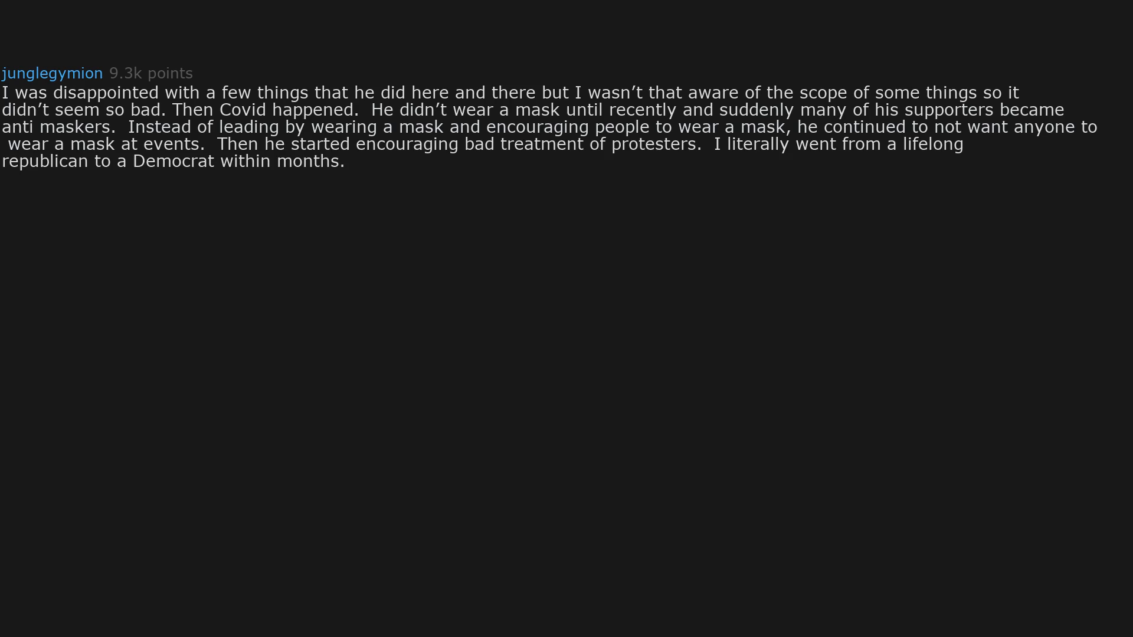
type("It kinda freaks me out that I changed so quickly but I realized that they've been using brute force to do what you think is right despite what's morally right or what the country wants is just plain wrong.")
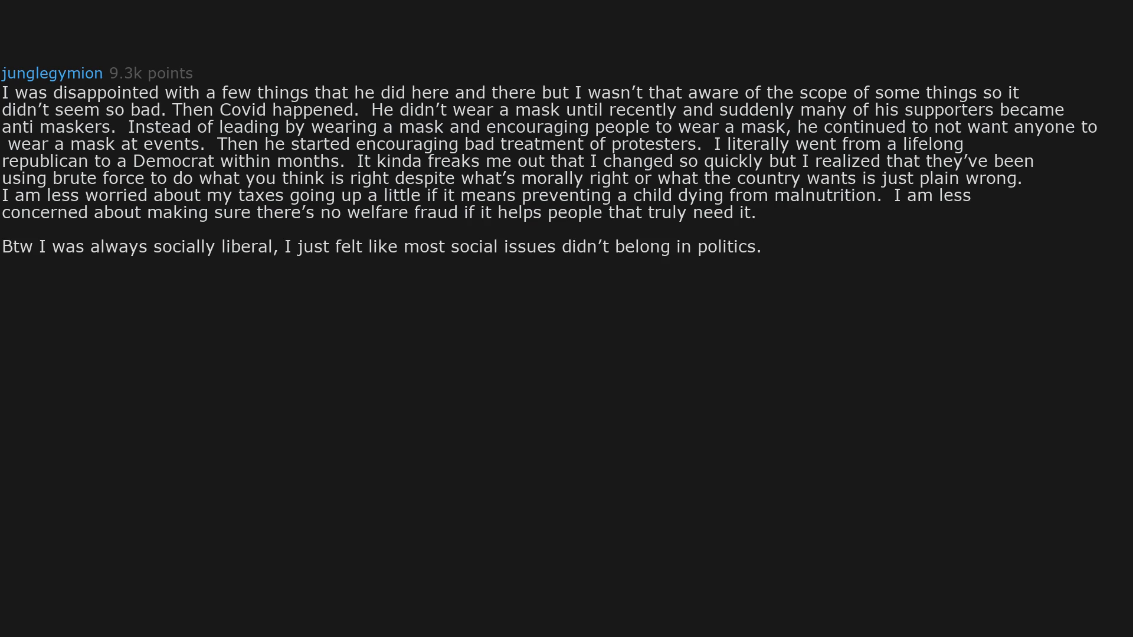
type("I’ve always wanted prison reform,")
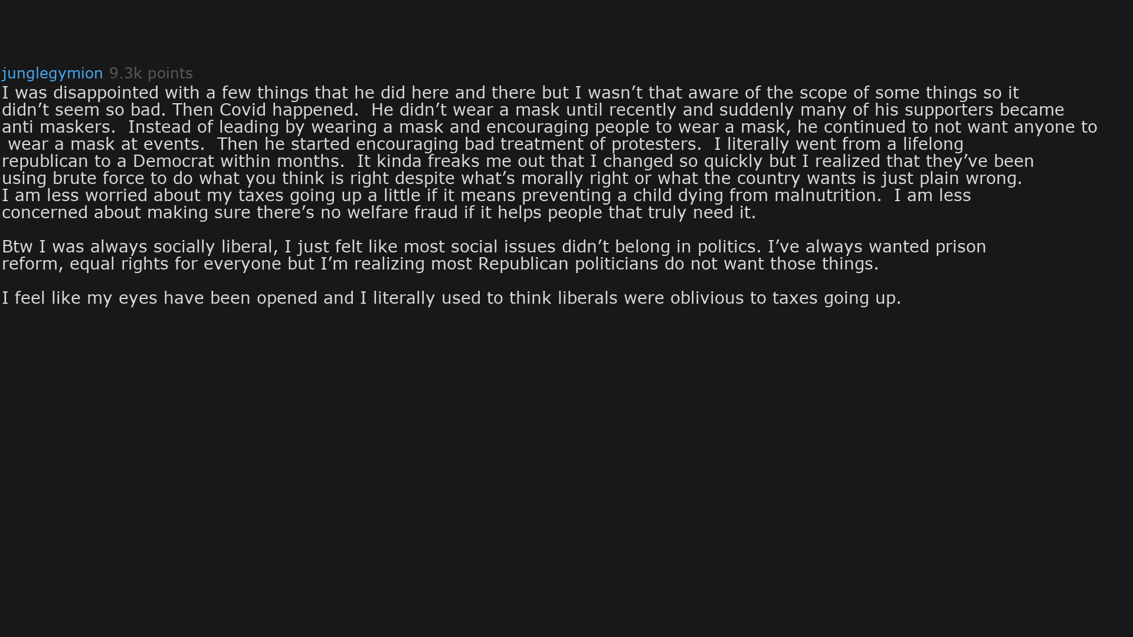
type("I was wrong.")
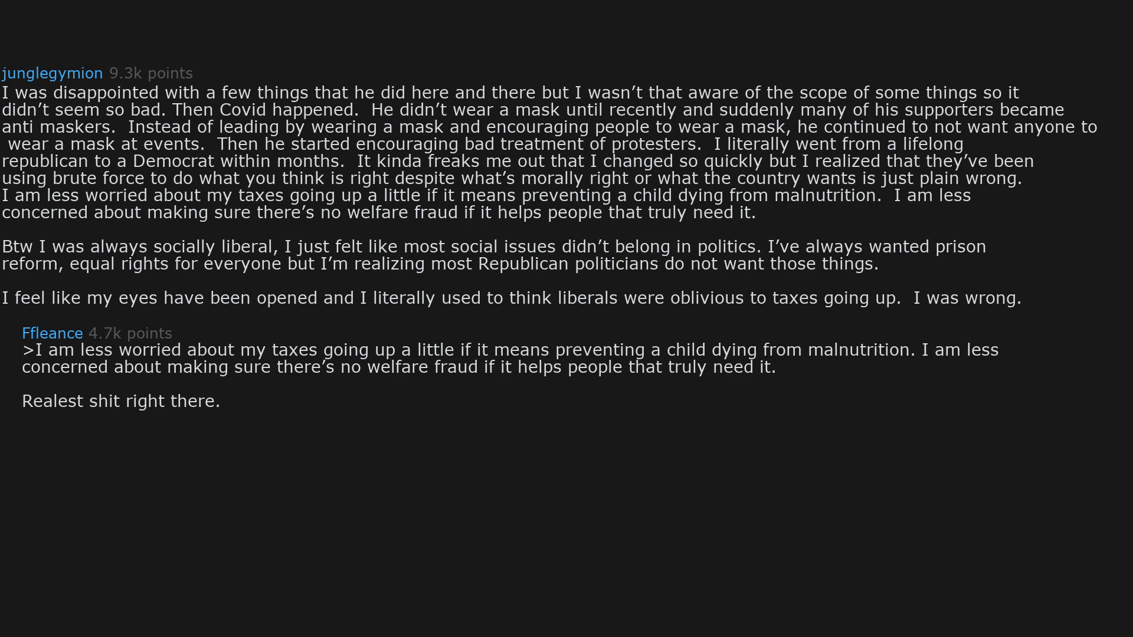
type("You're awesome dude")
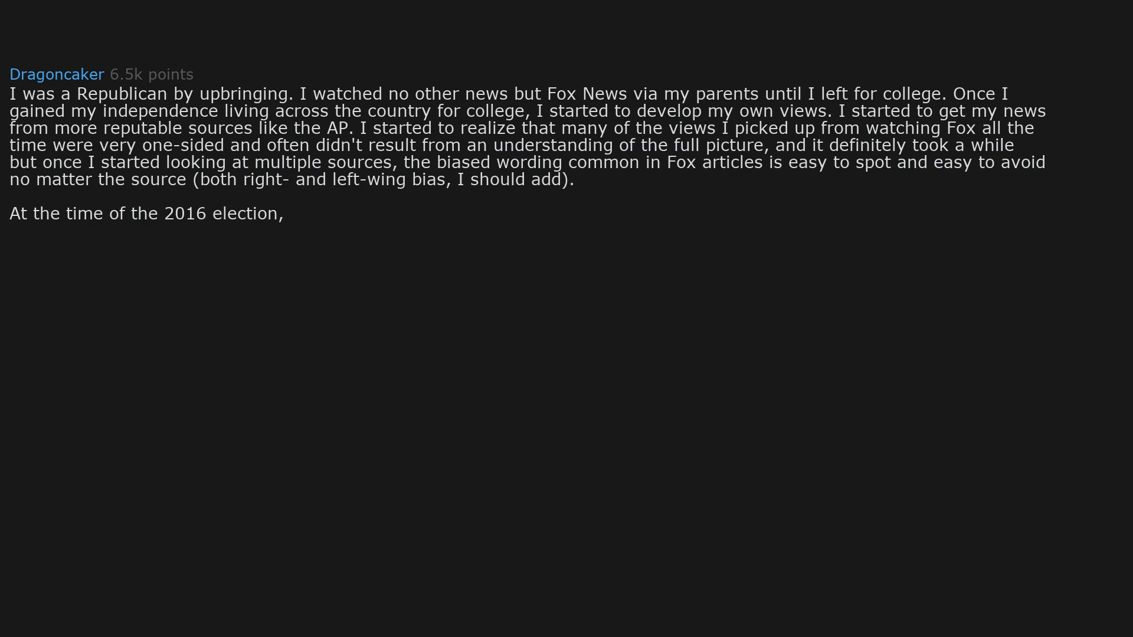
type("I was on the fence. Unfortunately I still held on to the last shred of \"the Republicans are the good guys,")
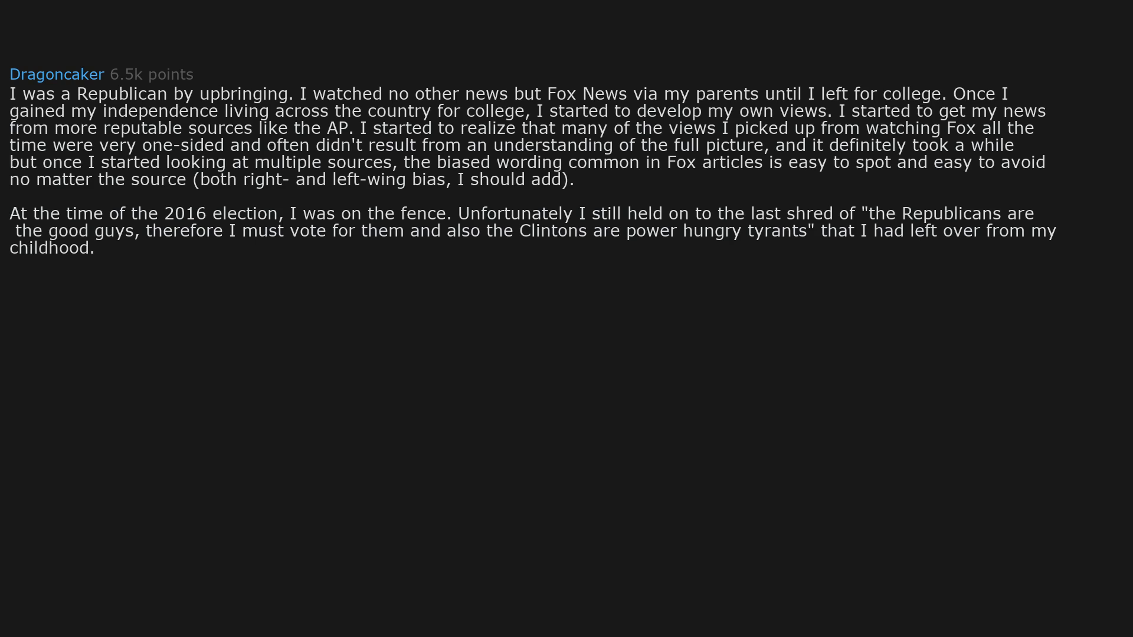
type("I regret that vote,")
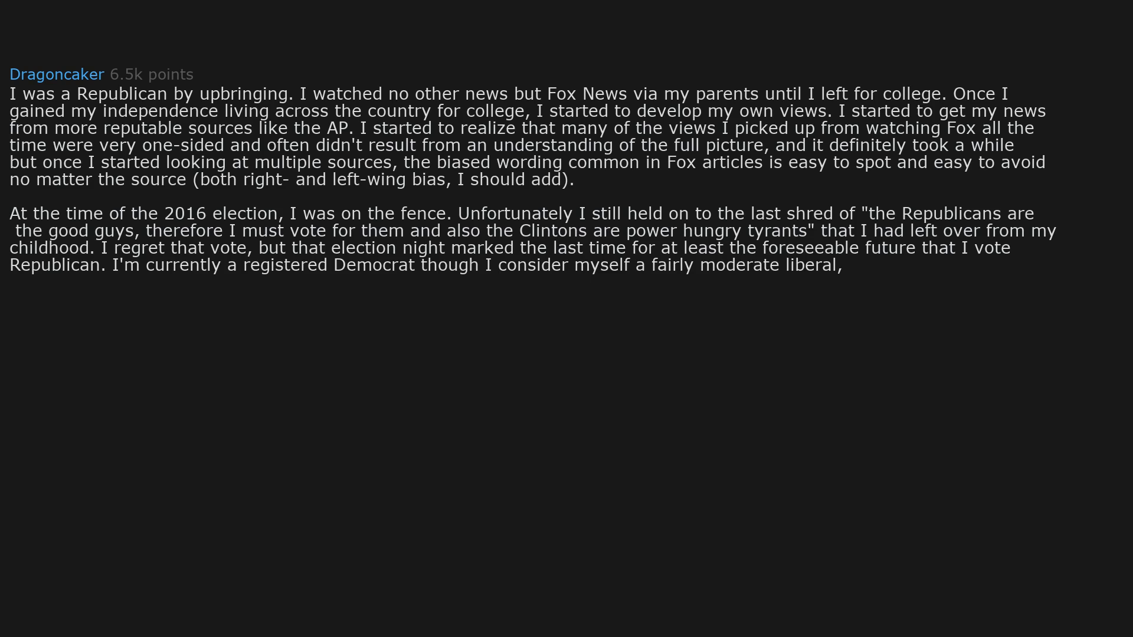
type("and I find this position much better suits what I actually believe (not just what I'm told I believe like when I was a kid) and what I find important in how society is governed.")
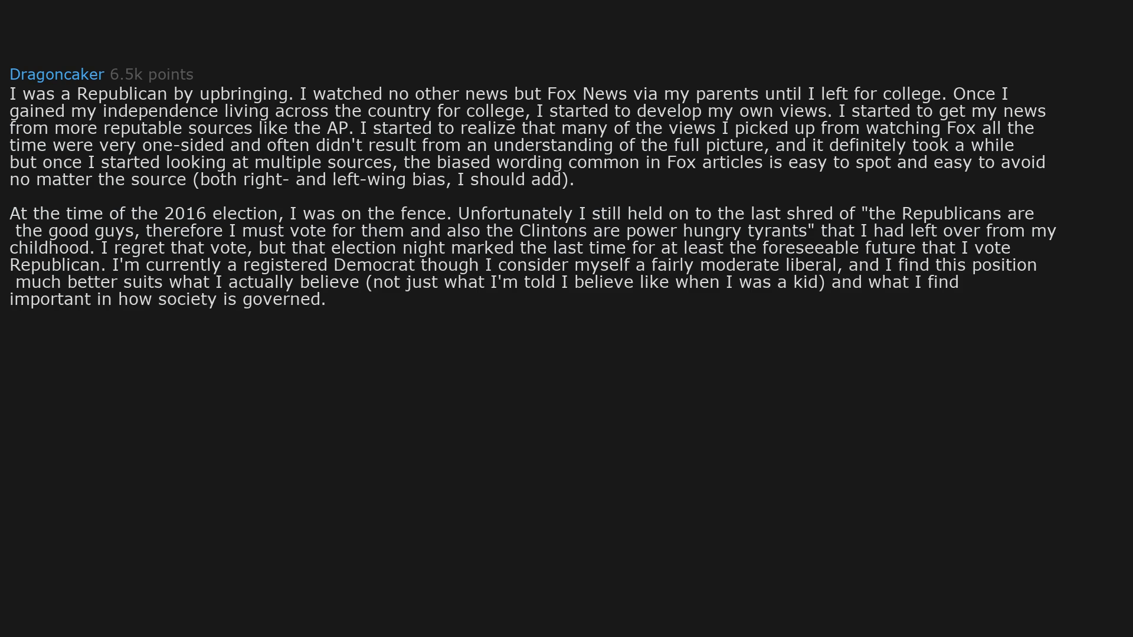
type("tl;dr Fox news is basically propoganda and it's super obvious if you get your news from multiple reputable sources,")
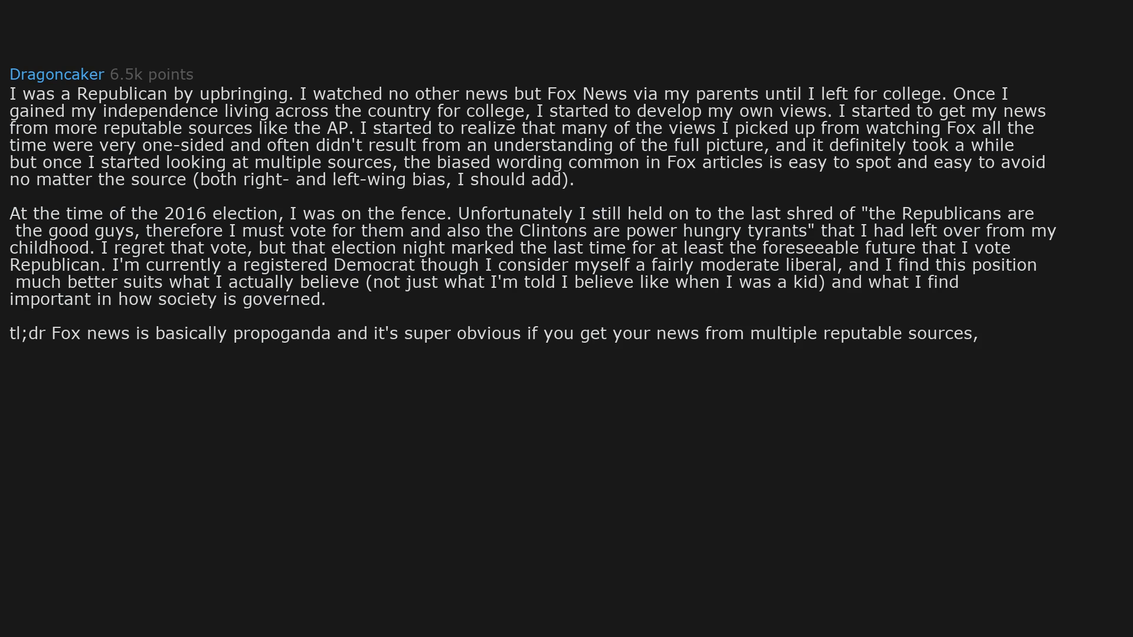
type("which changed my views.")
type("Edit 2: [here's a handy media bias rating site called Ad Fontes](https://www.")
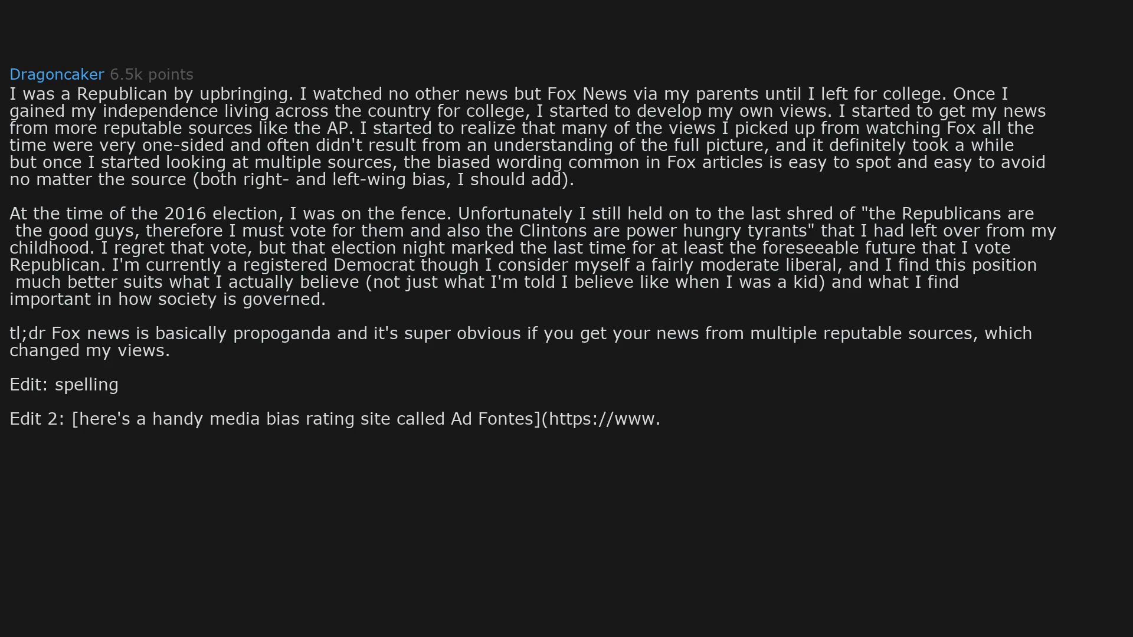
type("adfontesmedia.")
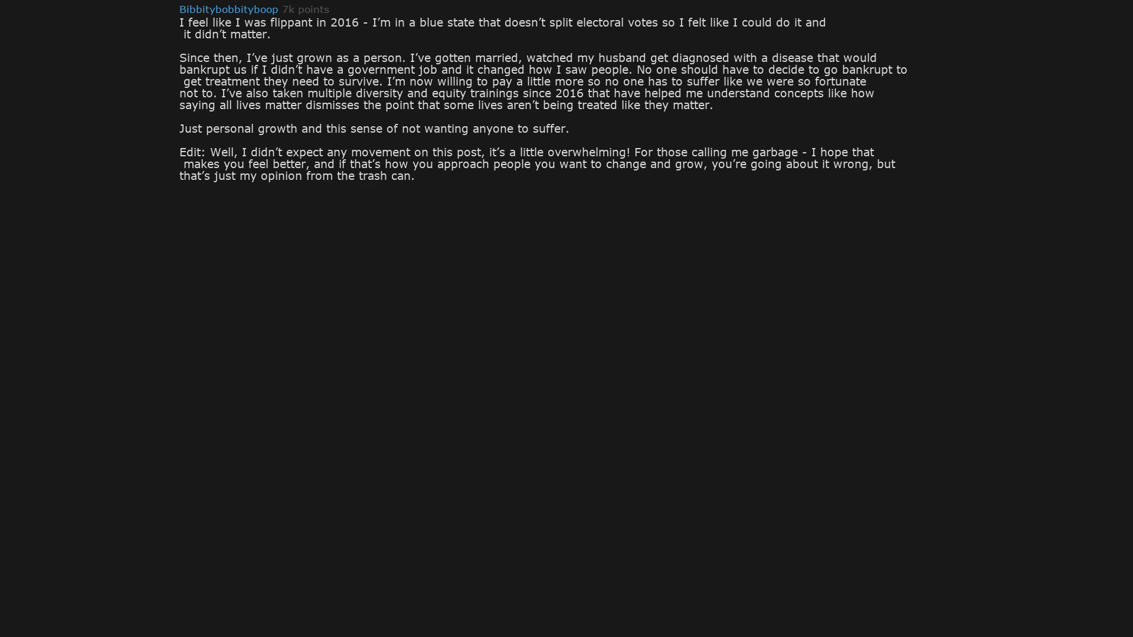
type("For those with kind words, you’re definitely not garbage people and I’m thankful")
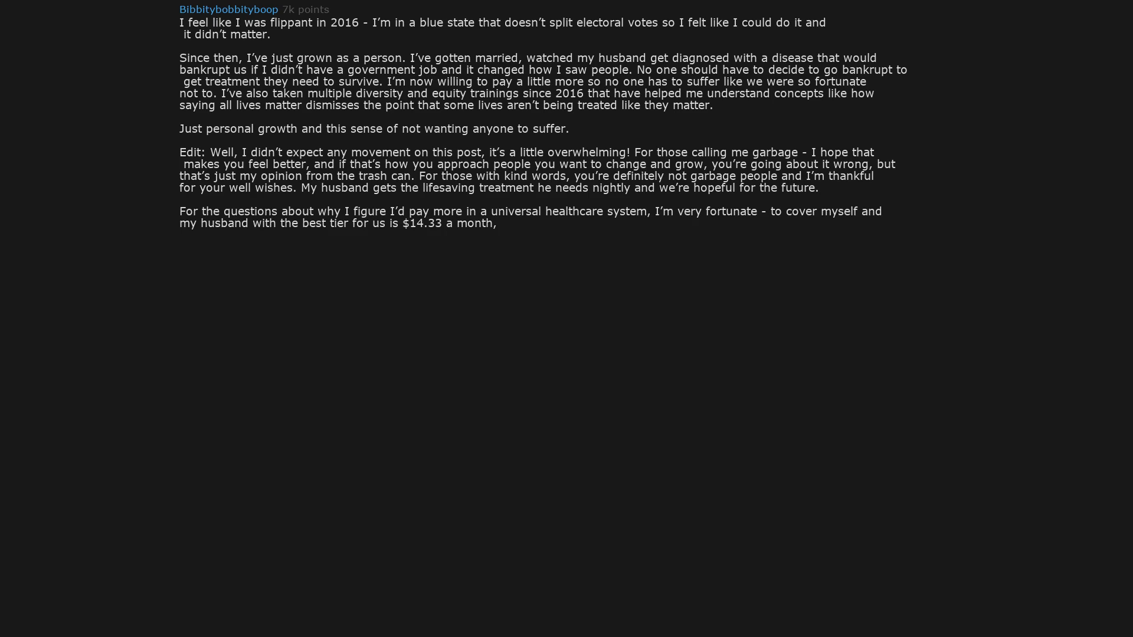
type("with a $250 deductible each,")
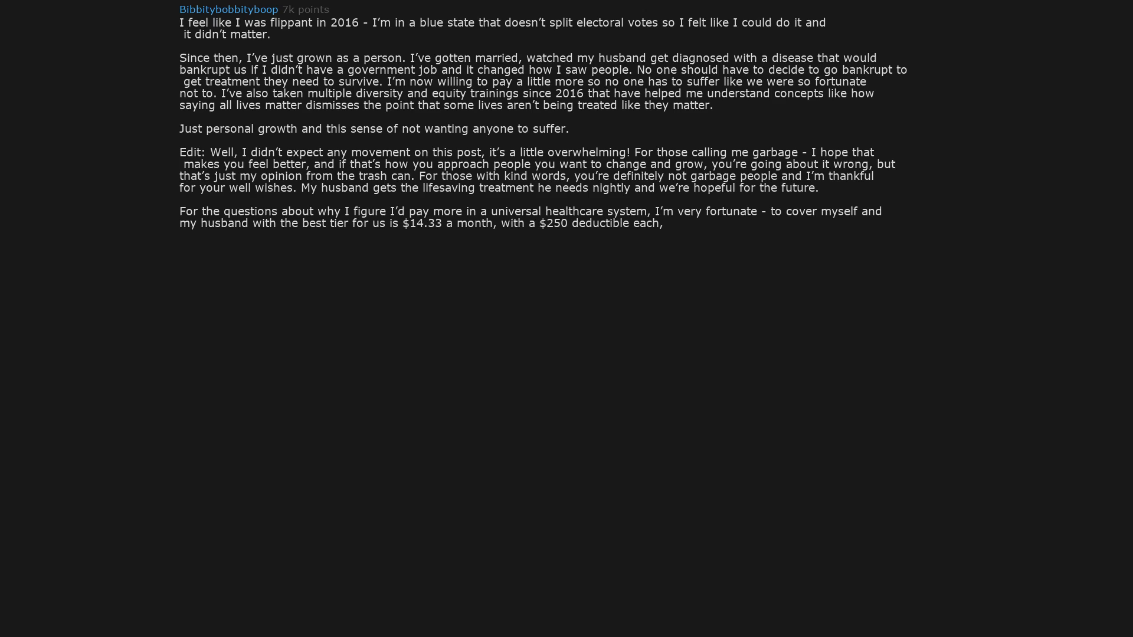
type("and a $1,500 out of pocket maximum")
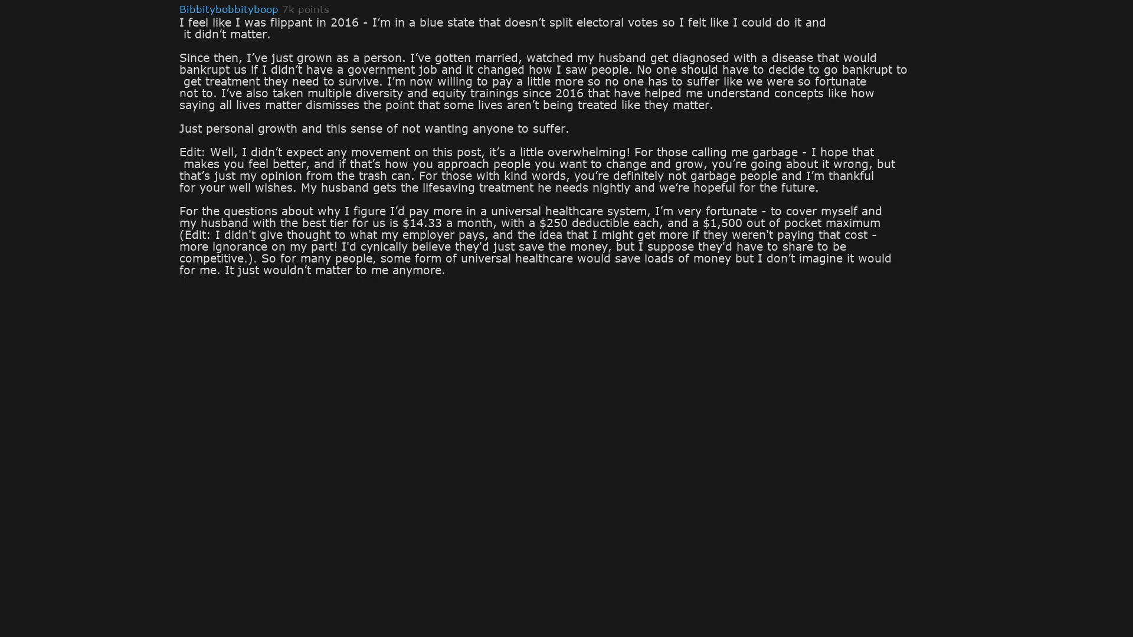
type("Unfortunately,")
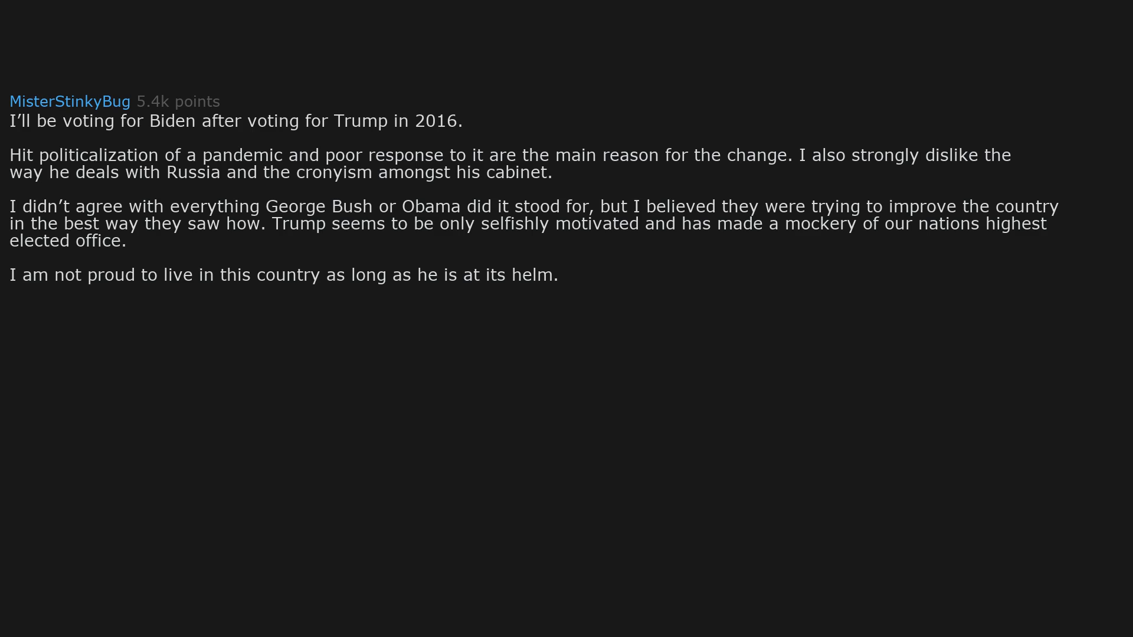
type("I look forward to November 3rd.")
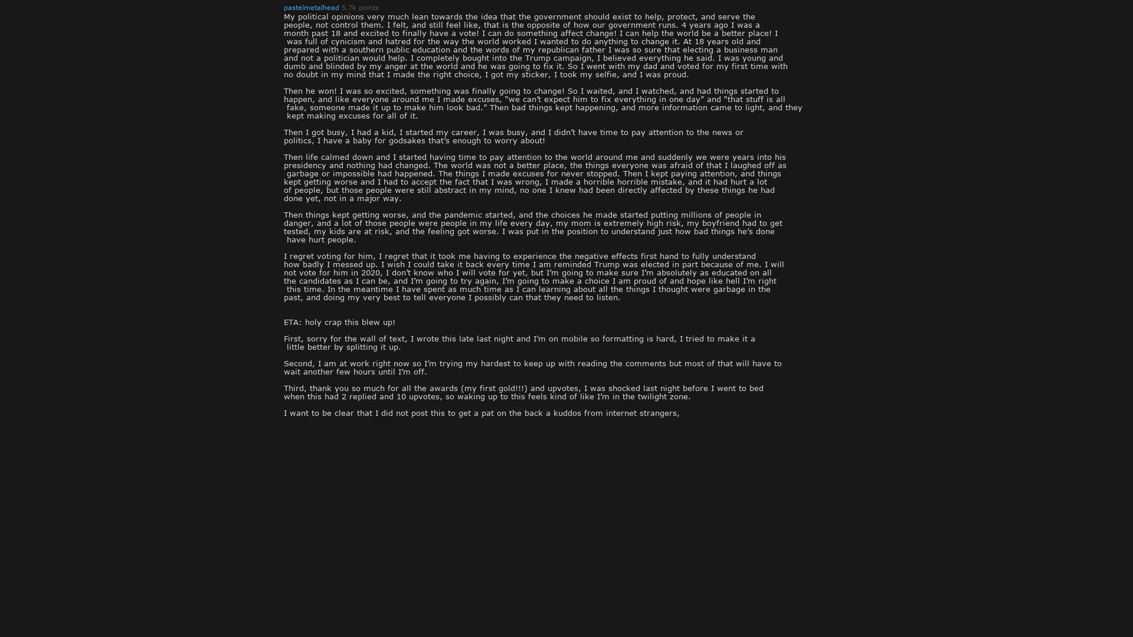
scroll("down", 3)
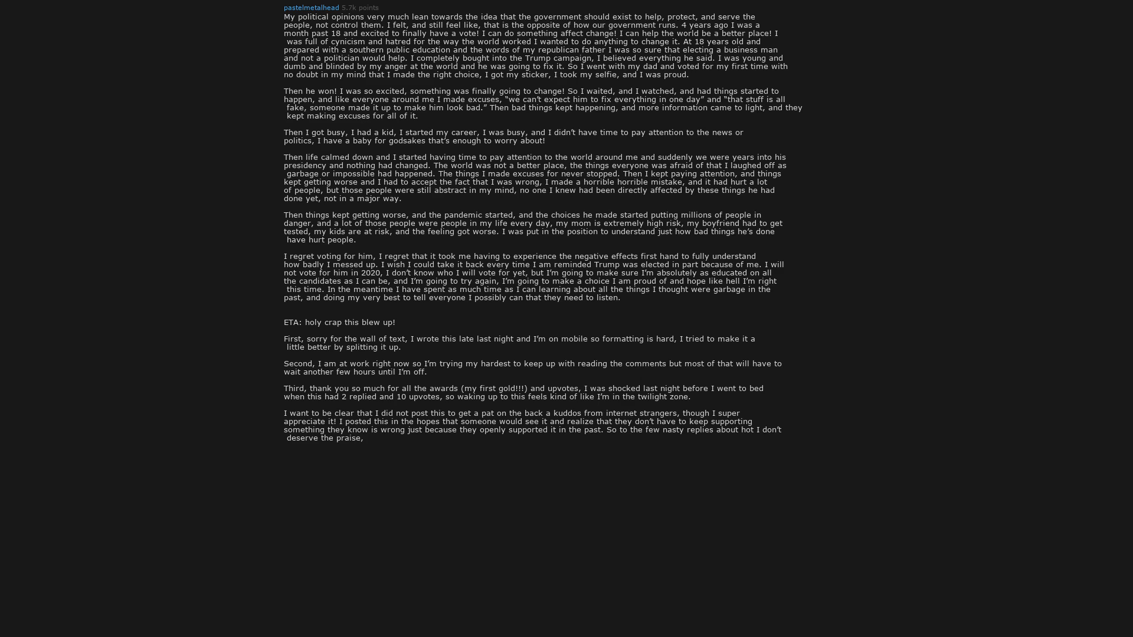